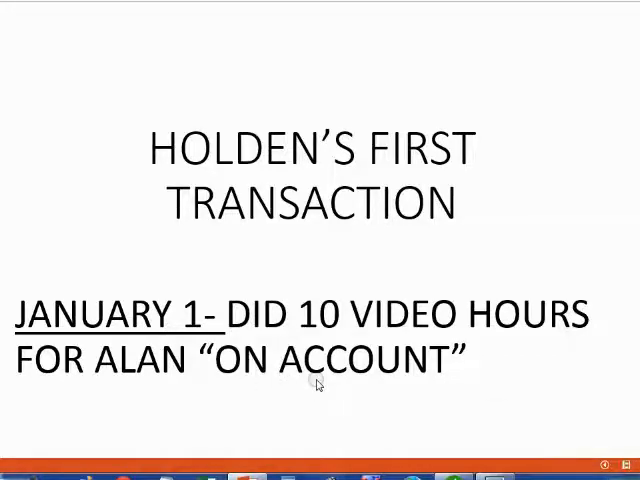
pyautogui.moveTo(456, 247)
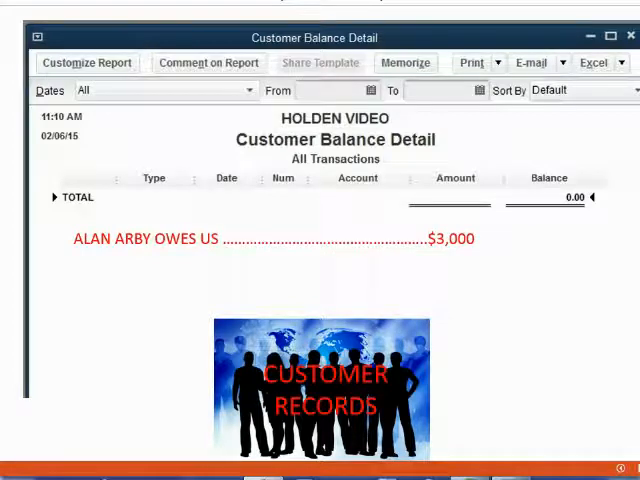
pyautogui.moveTo(435, 372)
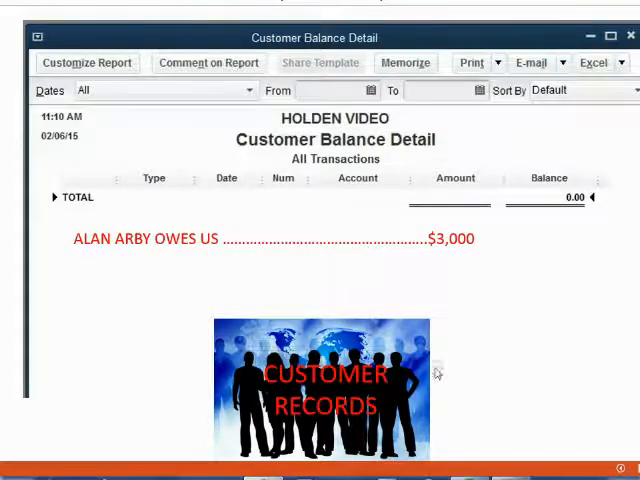
pyautogui.moveTo(124, 250)
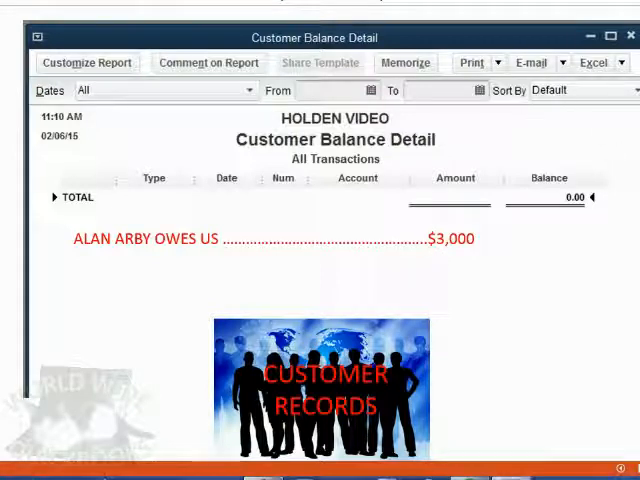
# - Leave the Customer Records slide showing Alan's $3,000 balance and switch to QuickBooks
pyautogui.click(632, 37)
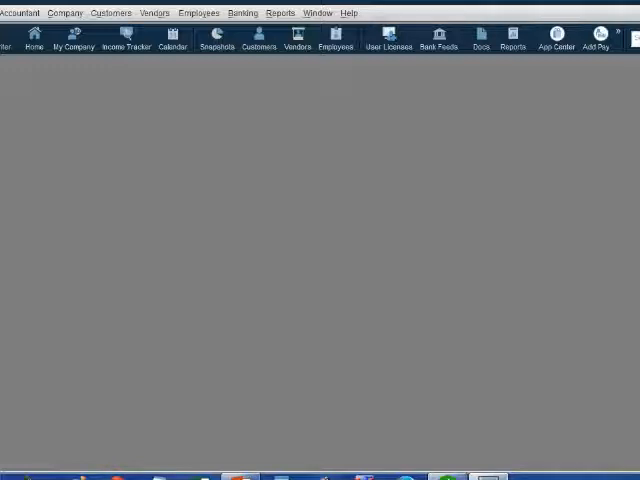
pyautogui.moveTo(604, 258)
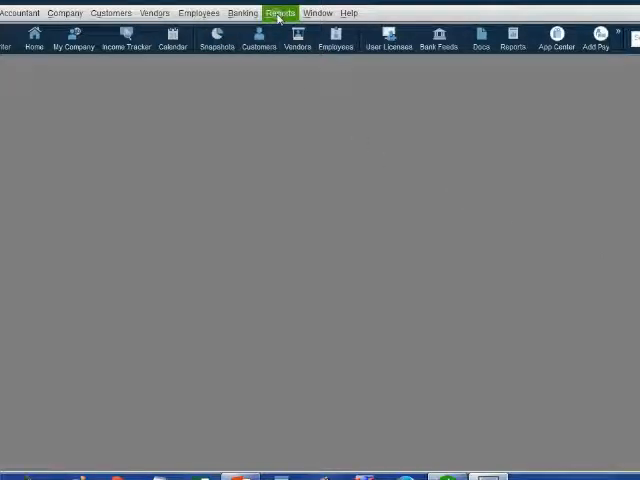
# - Open Holden Video's Trial Balance report with Dates set to All, showing 0.00 totals
pyautogui.click(281, 12)
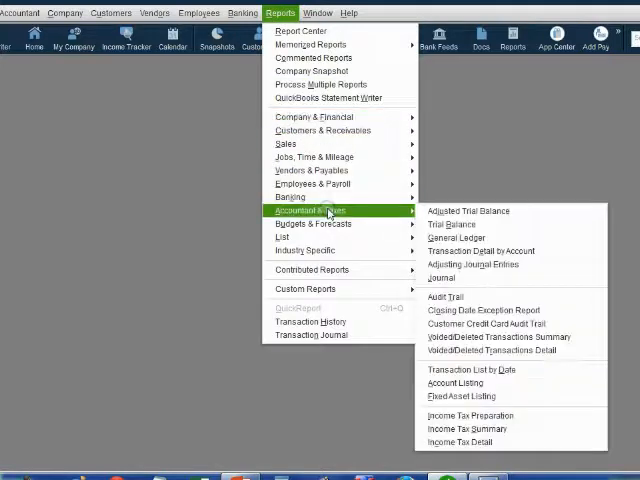
pyautogui.click(451, 224)
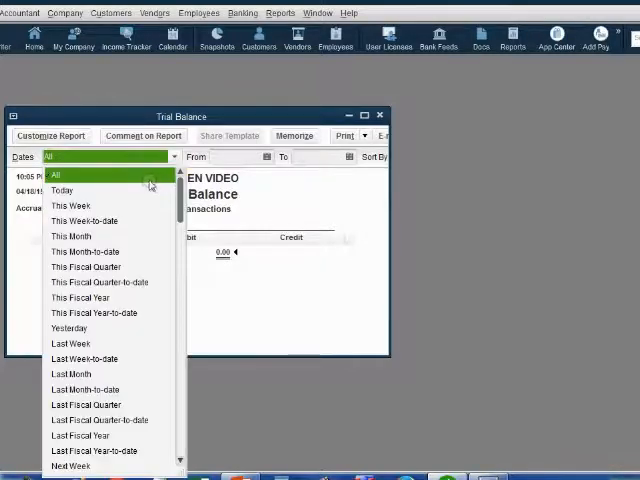
pyautogui.click(55, 174)
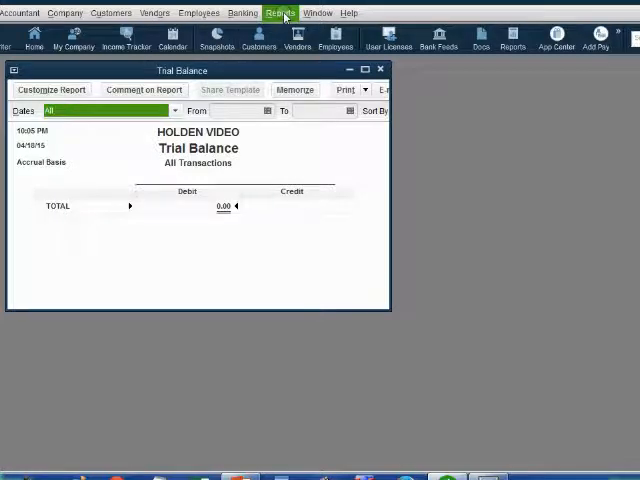
# - Open the Customer Balance Detail report with Dates set to All, totalling 0.00
pyautogui.click(280, 12)
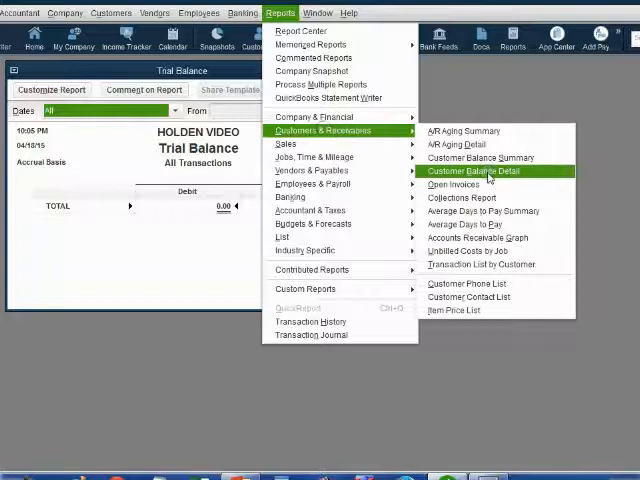
pyautogui.click(477, 170)
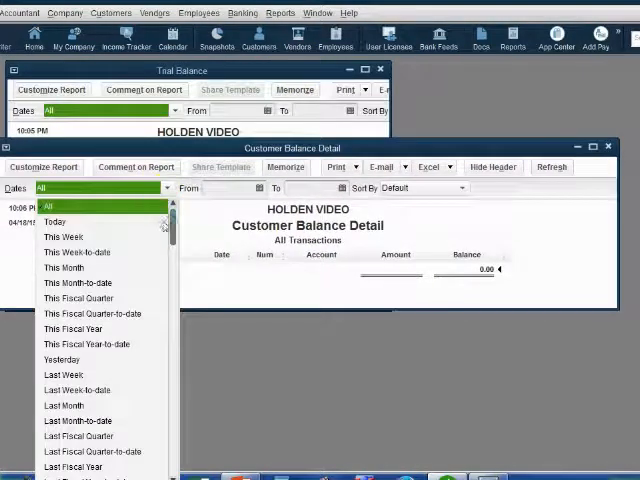
pyautogui.click(47, 205)
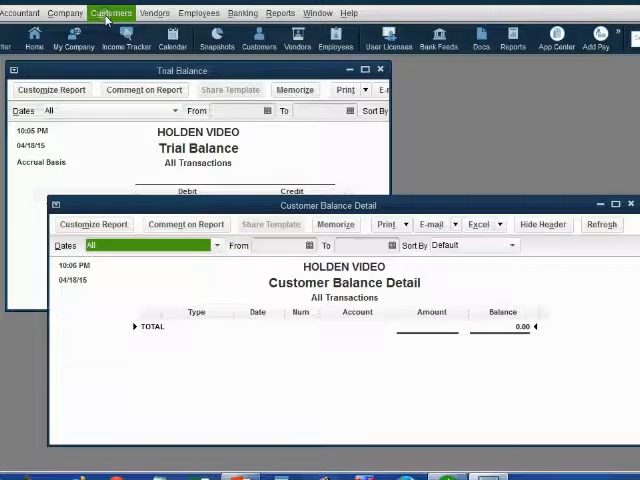
# - Open a blank Create Invoices form (invoice 1) and look through its Main and Send/Ship tabs
pyautogui.click(110, 12)
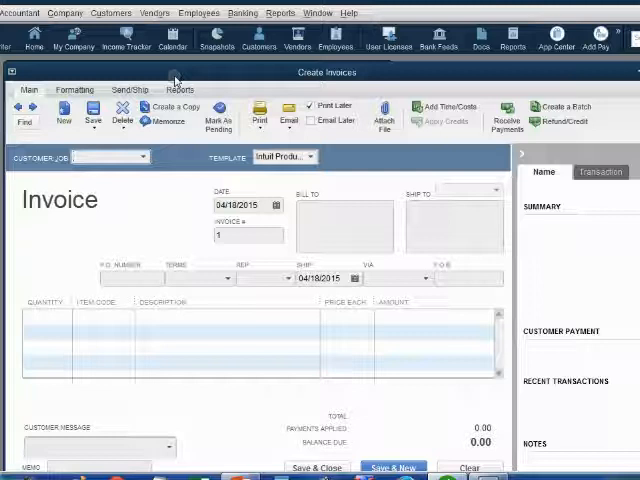
pyautogui.click(130, 90)
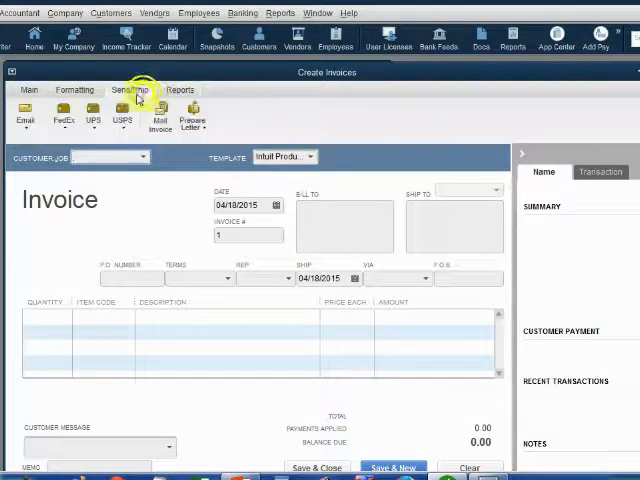
pyautogui.click(30, 90)
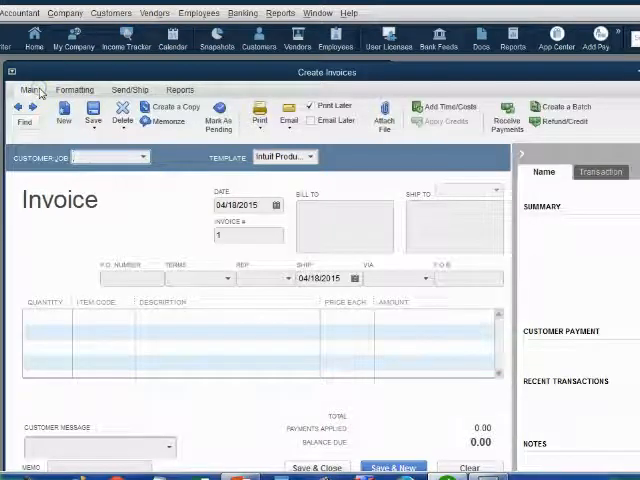
pyautogui.click(129, 90)
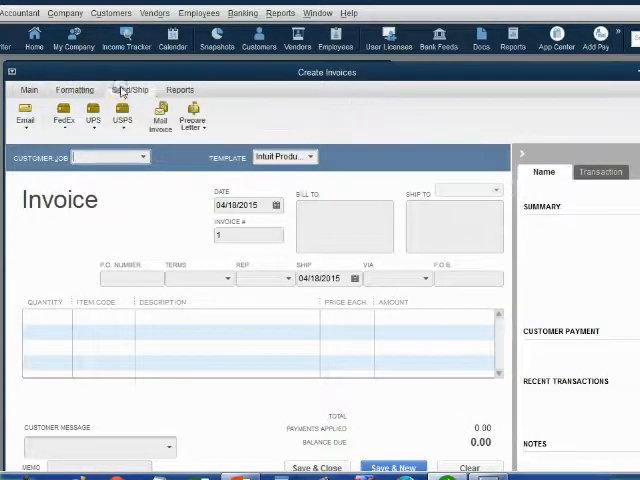
pyautogui.click(73, 90)
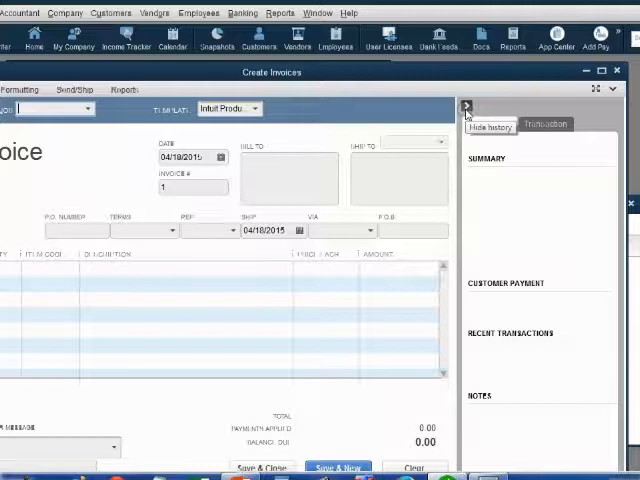
pyautogui.click(465, 107)
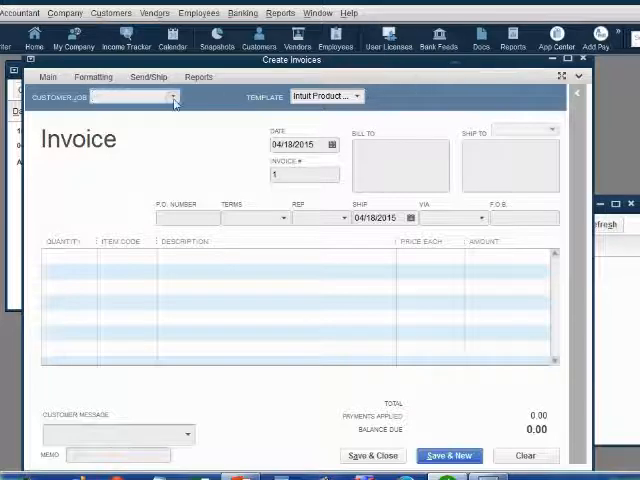
pyautogui.click(173, 96)
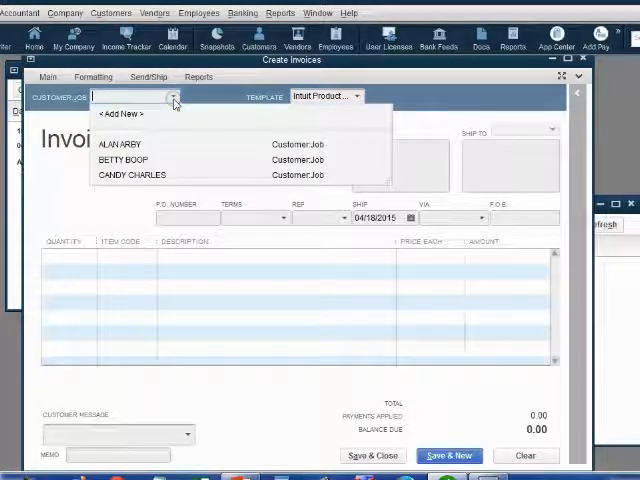
pyautogui.moveTo(115, 144)
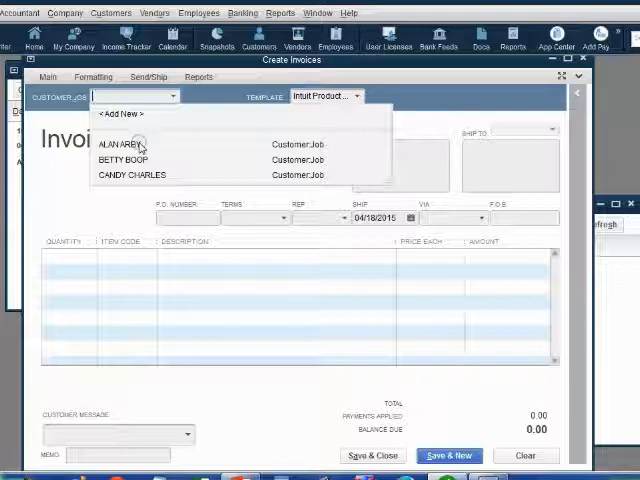
pyautogui.click(113, 144)
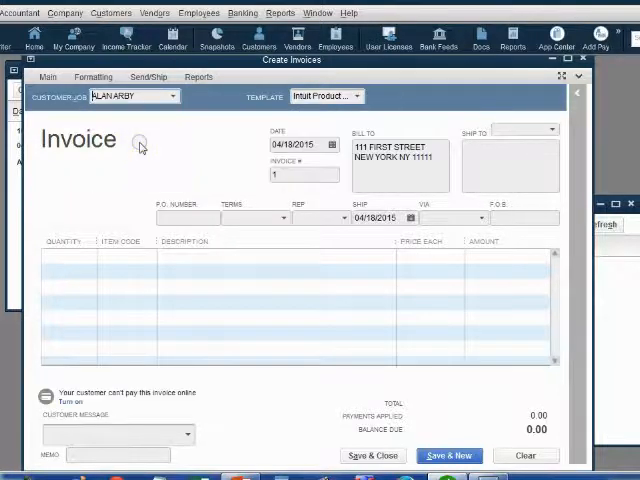
pyautogui.moveTo(386, 168)
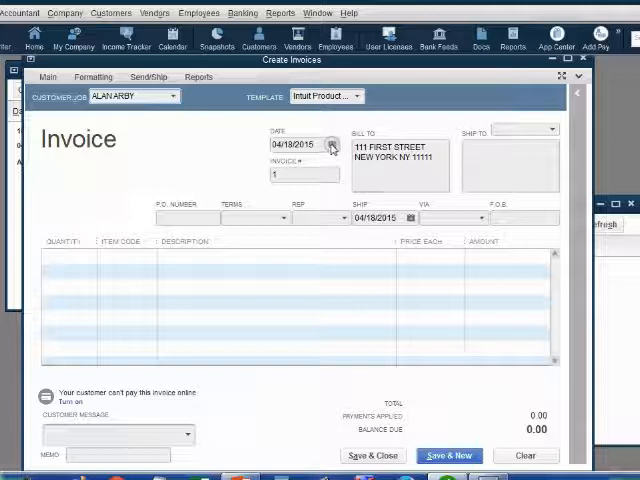
pyautogui.click(331, 146)
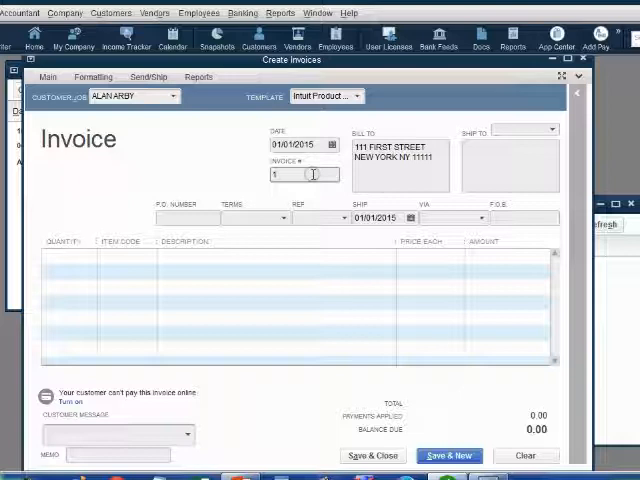
pyautogui.click(65, 256)
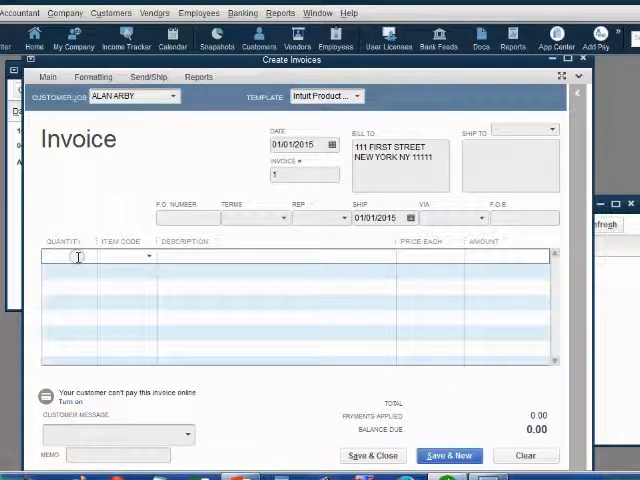
# - Add a line for 10 VIDEO wedding services at 300.00 each, totalling 3,000.00
pyautogui.write('10')
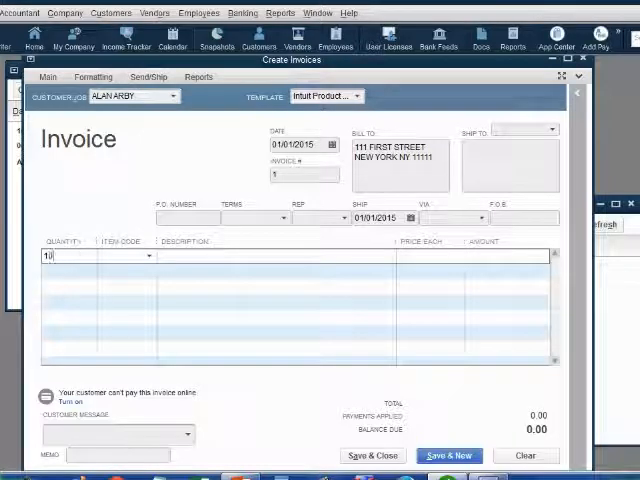
pyautogui.write('0')
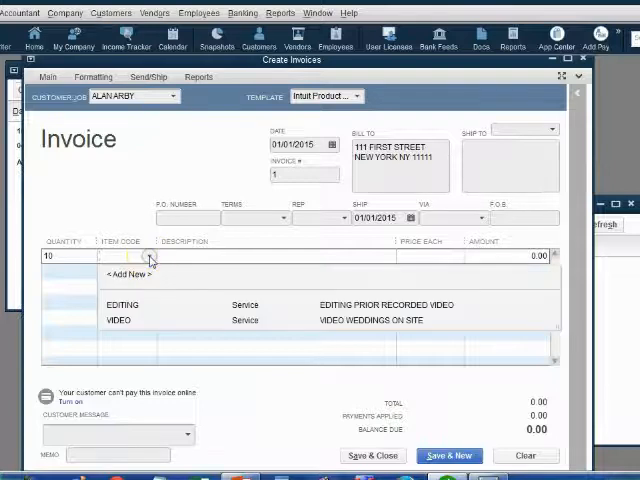
pyautogui.click(117, 320)
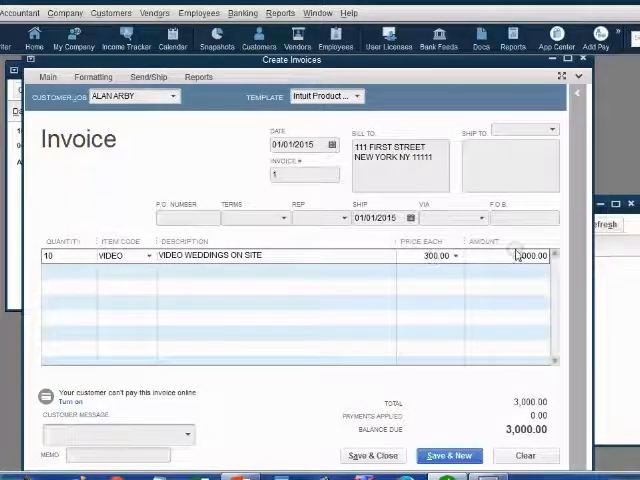
pyautogui.moveTo(420, 395)
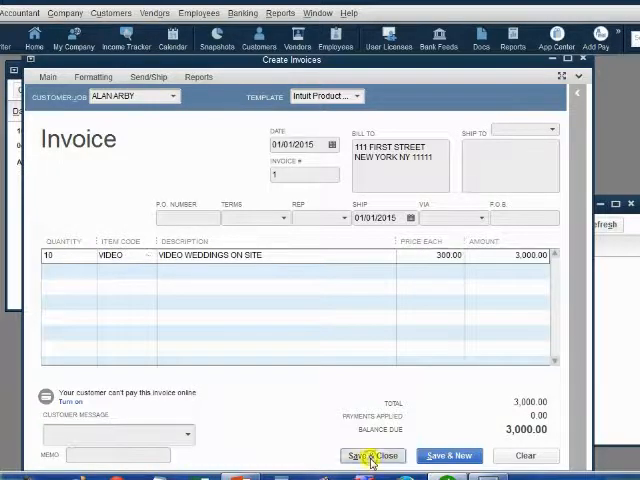
pyautogui.click(373, 455)
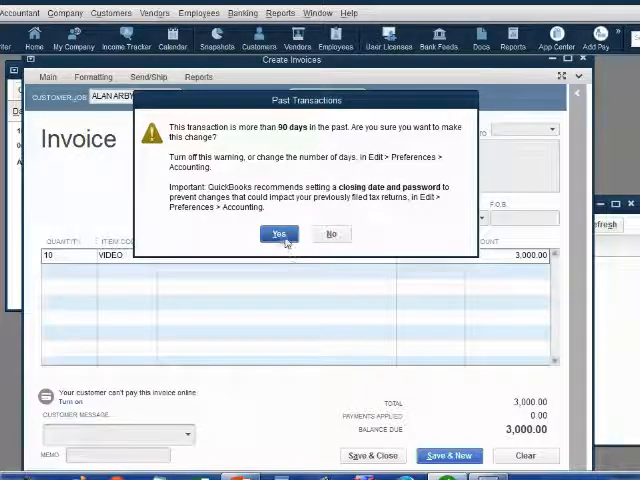
pyautogui.click(278, 233)
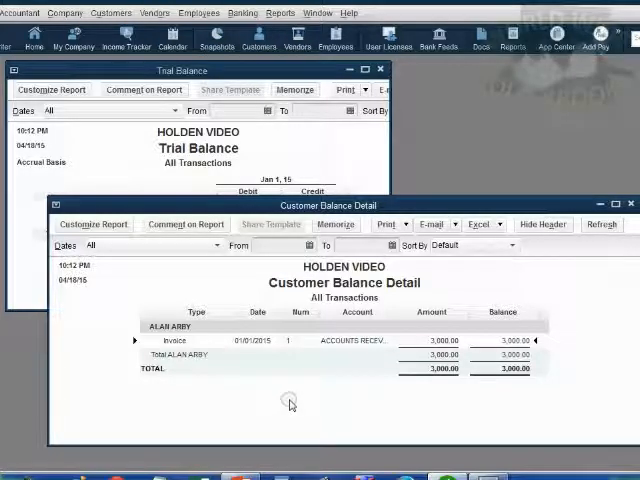
pyautogui.moveTo(289, 405)
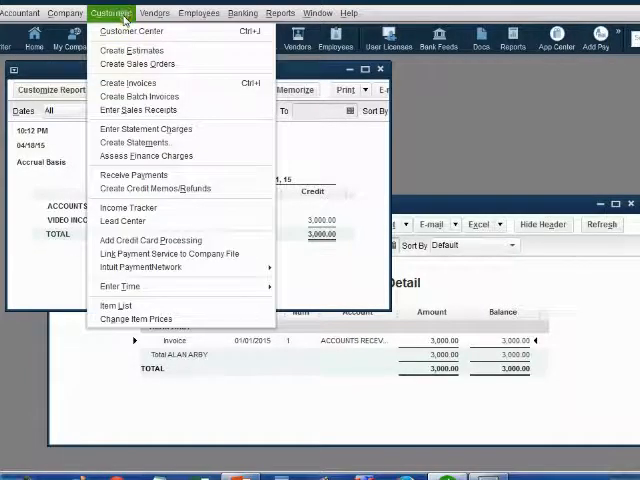
# - Create invoice number 2 billed to Betty Boop, dated 01/02/2015
pyautogui.click(127, 82)
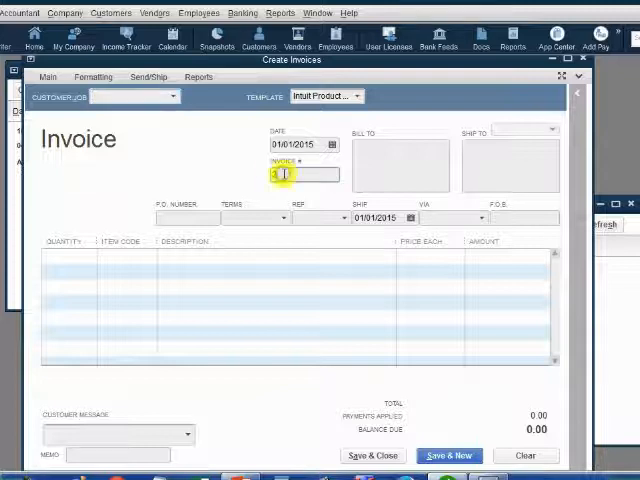
pyautogui.write('21')
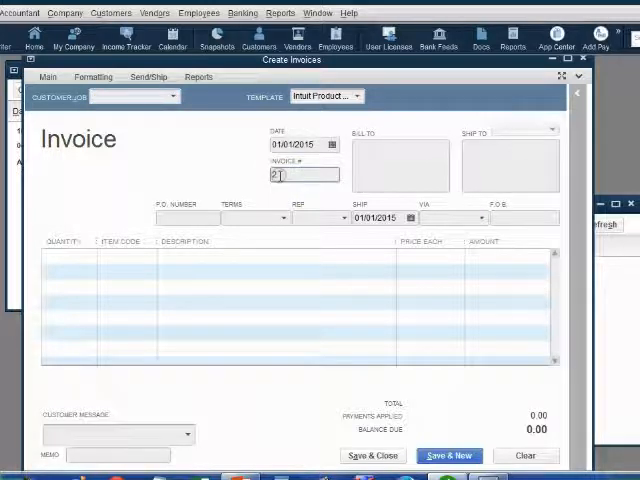
pyautogui.click(330, 144)
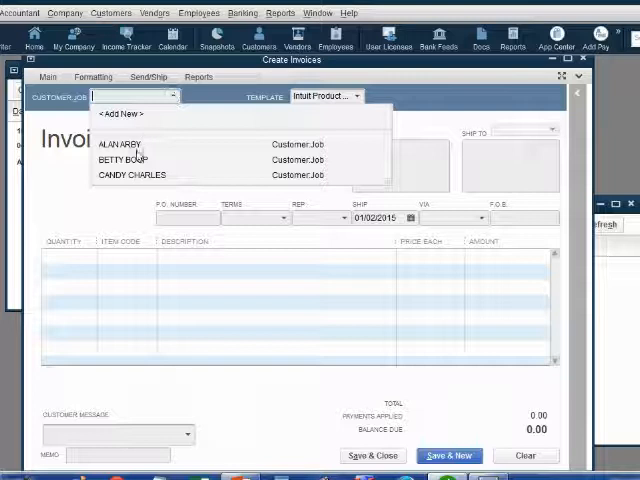
pyautogui.click(116, 159)
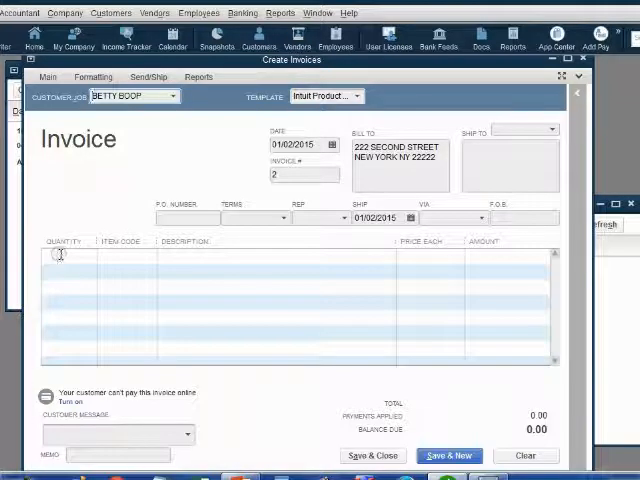
pyautogui.click(60, 256)
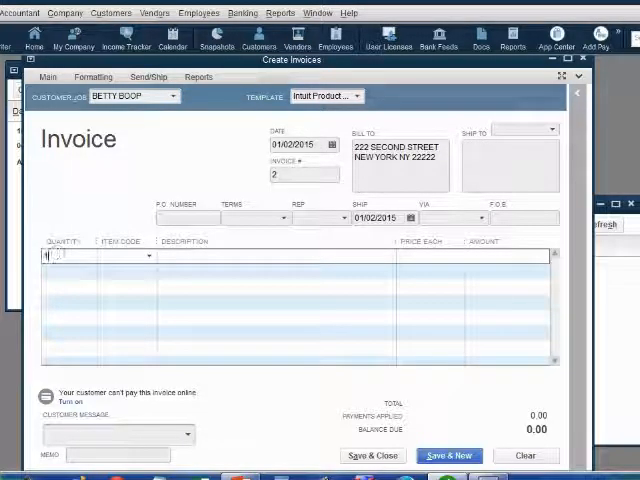
# - Add a line for 10 EDITING services at 140.00 each, totalling 1,400.00
pyautogui.write('10')
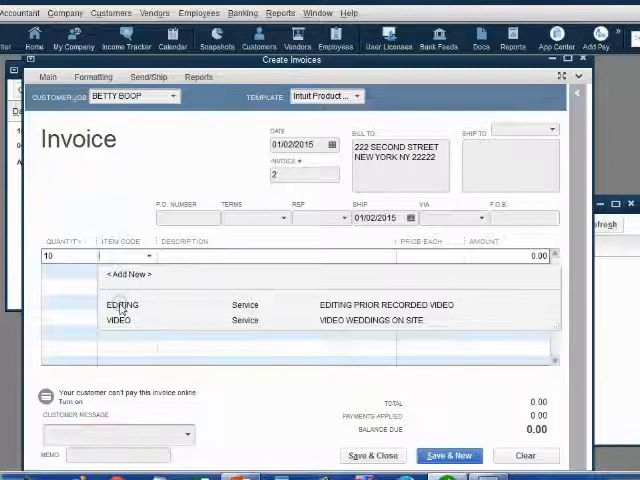
pyautogui.click(121, 304)
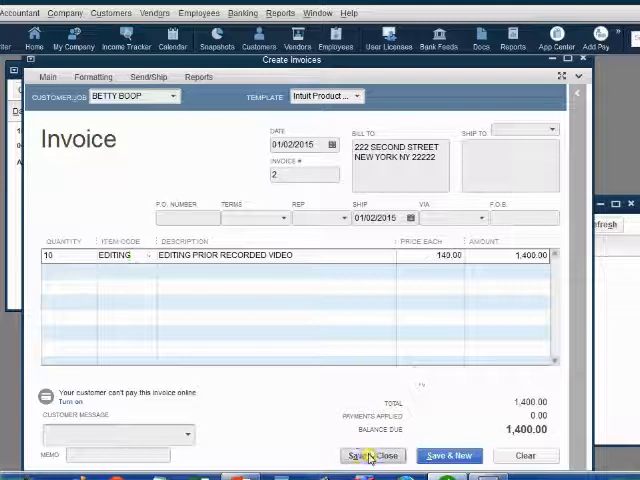
# - Save and close Betty Boop's 1,400.00 invoice, accepting the past-transaction warning
pyautogui.click(372, 455)
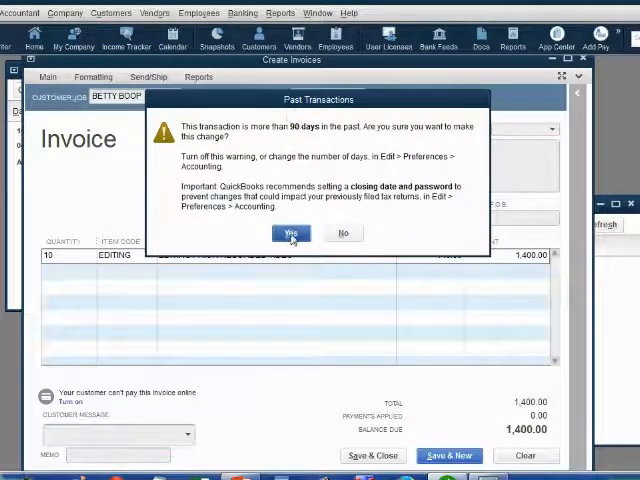
pyautogui.click(291, 233)
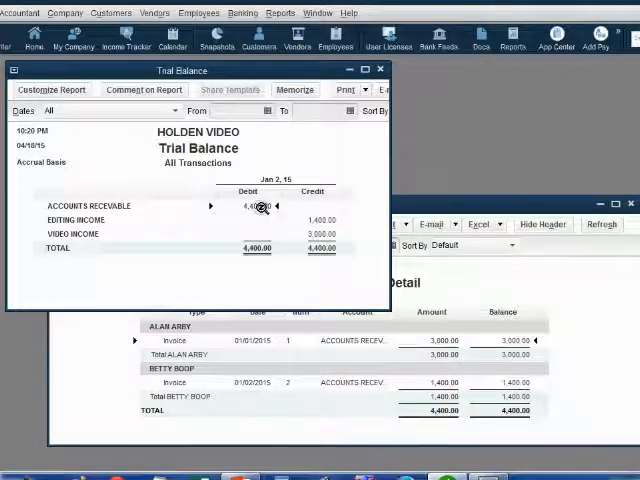
pyautogui.moveTo(266, 214)
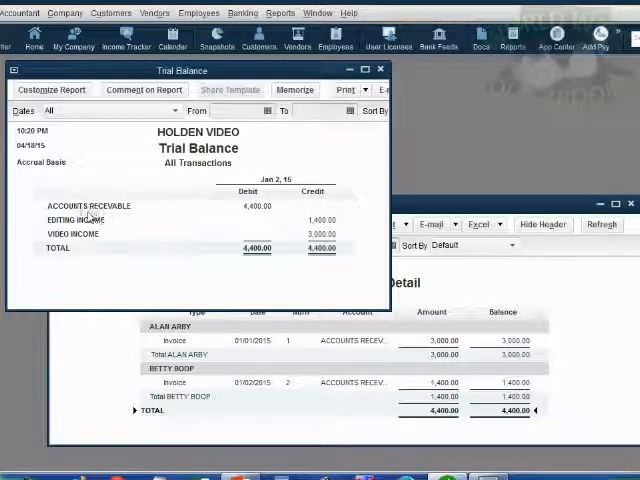
pyautogui.moveTo(122, 212)
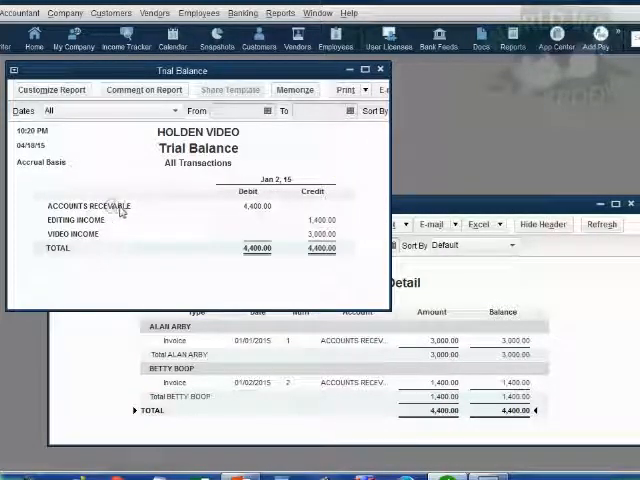